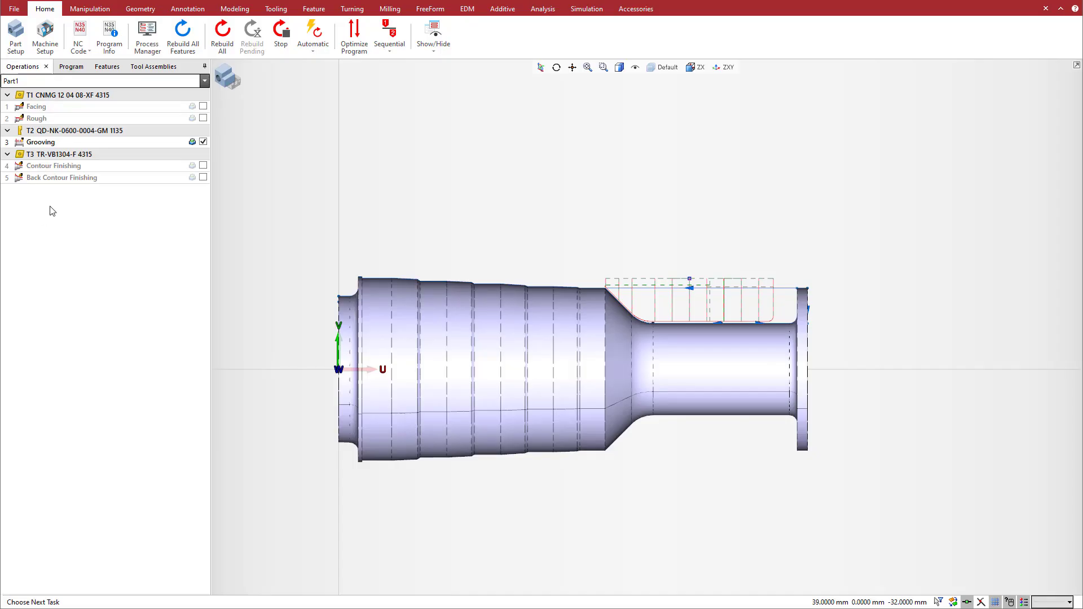
# Select the Grooving operation in the Operations list and open its settings page.
pyautogui.click(40, 142)
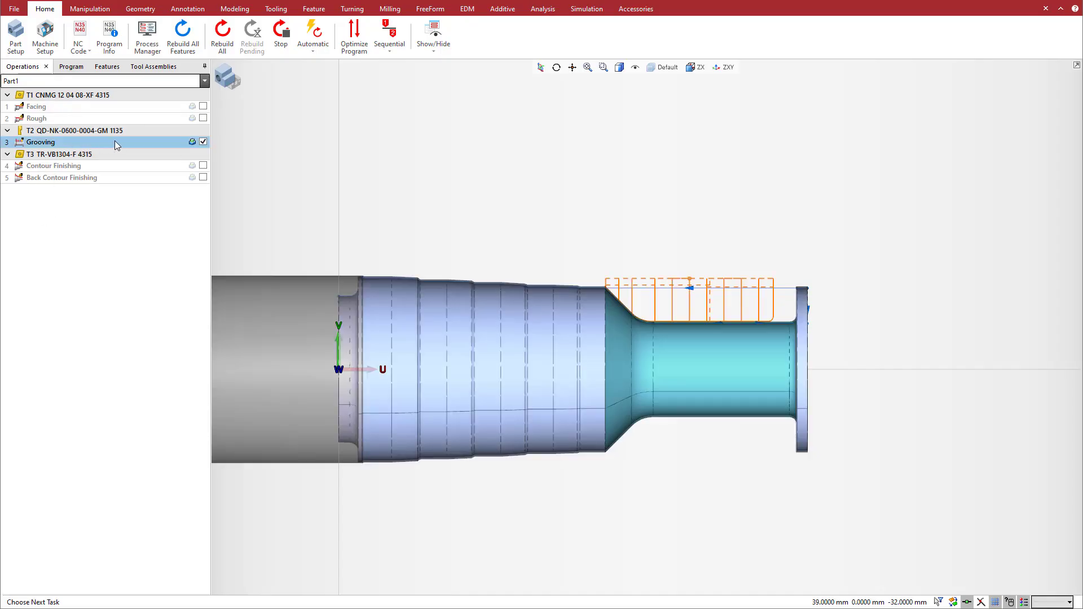
pyautogui.doubleClick(40, 142)
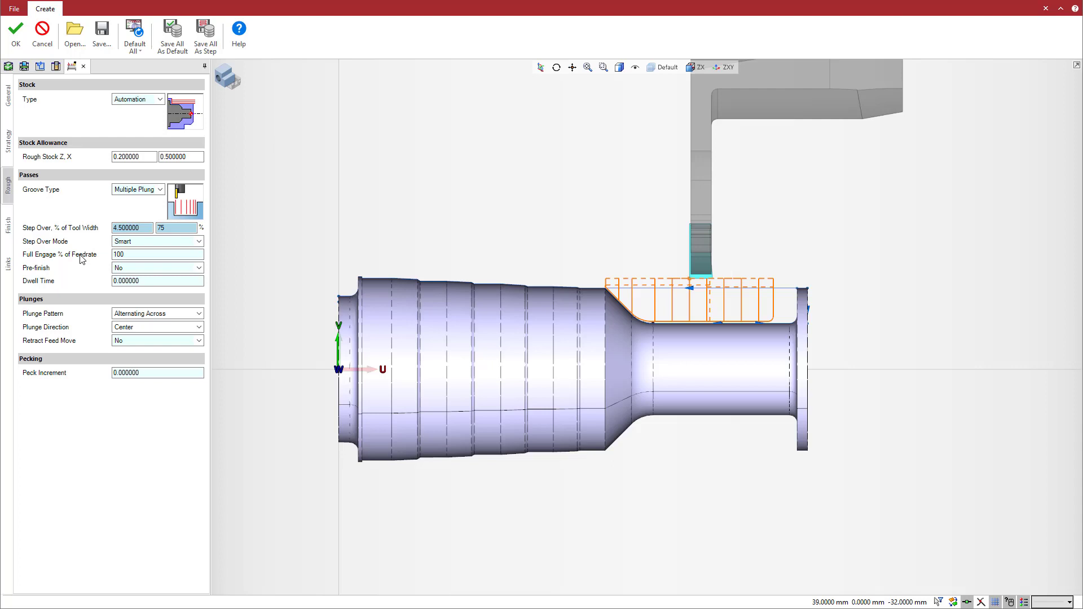
pyautogui.moveTo(90, 265)
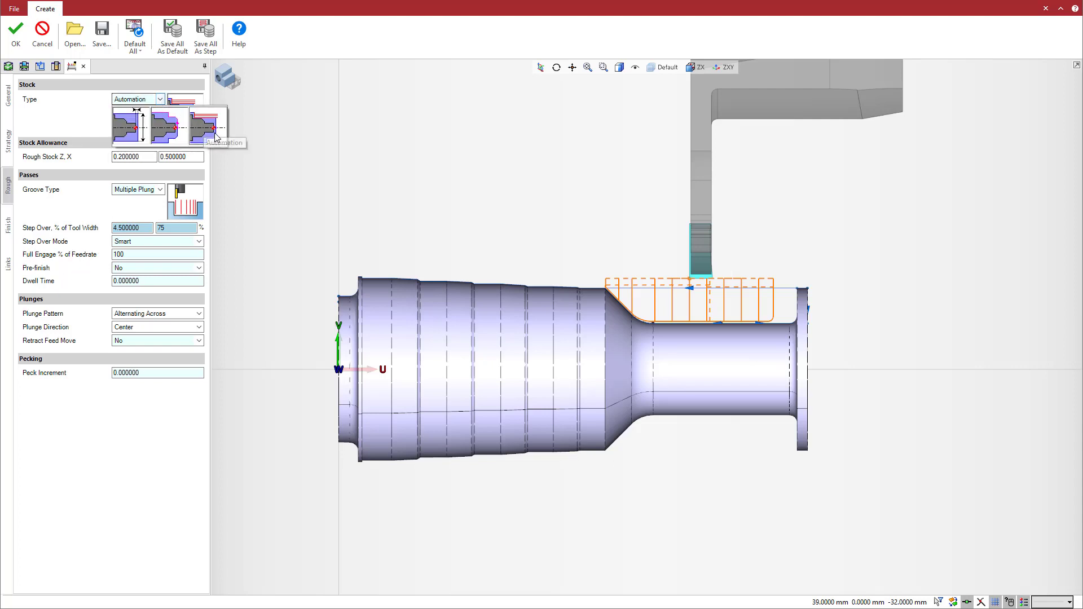
pyautogui.moveTo(132, 131)
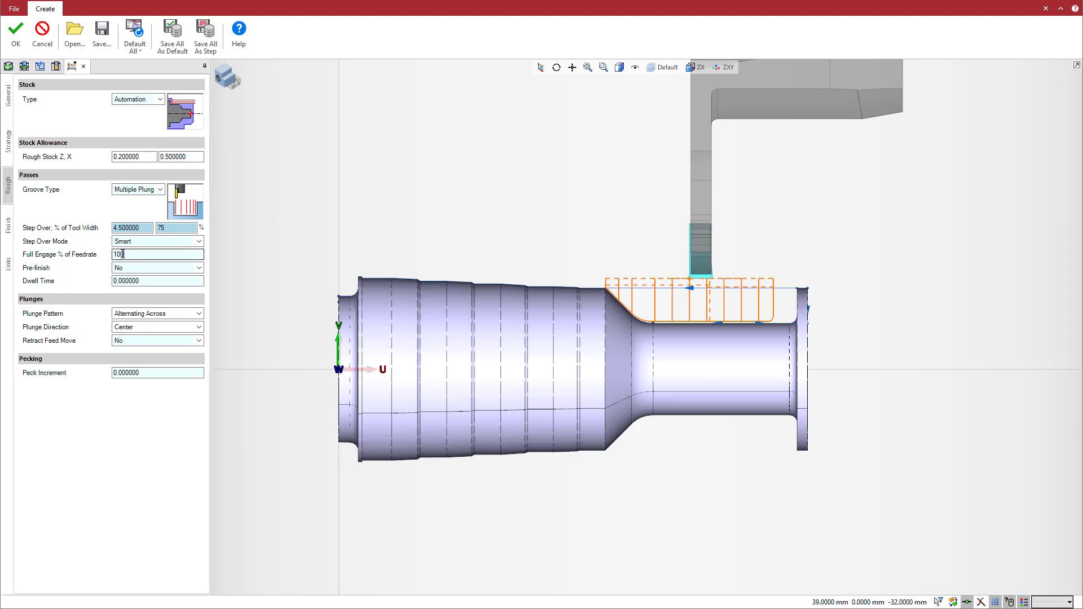
# Set the Rough page's Full Engage % of Feedrate to 75.
pyautogui.write('75')
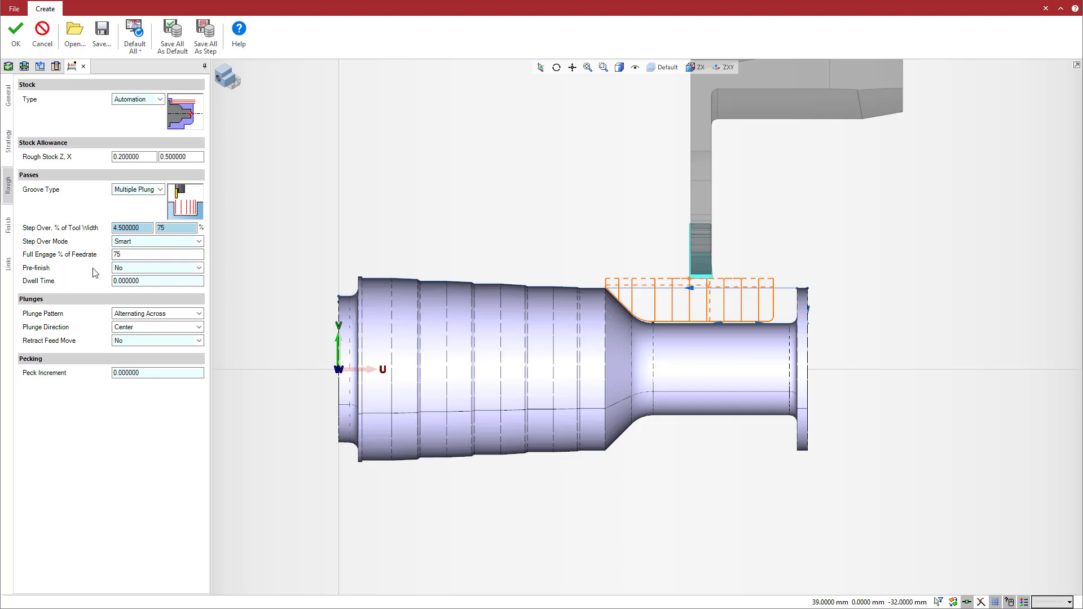
pyautogui.moveTo(105, 322)
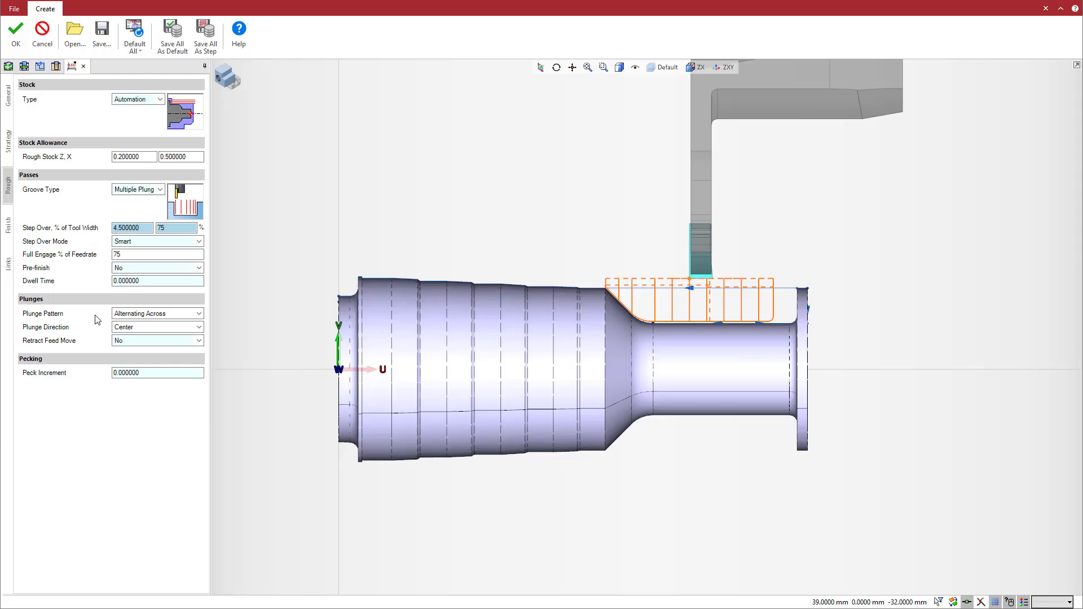
pyautogui.click(157, 313)
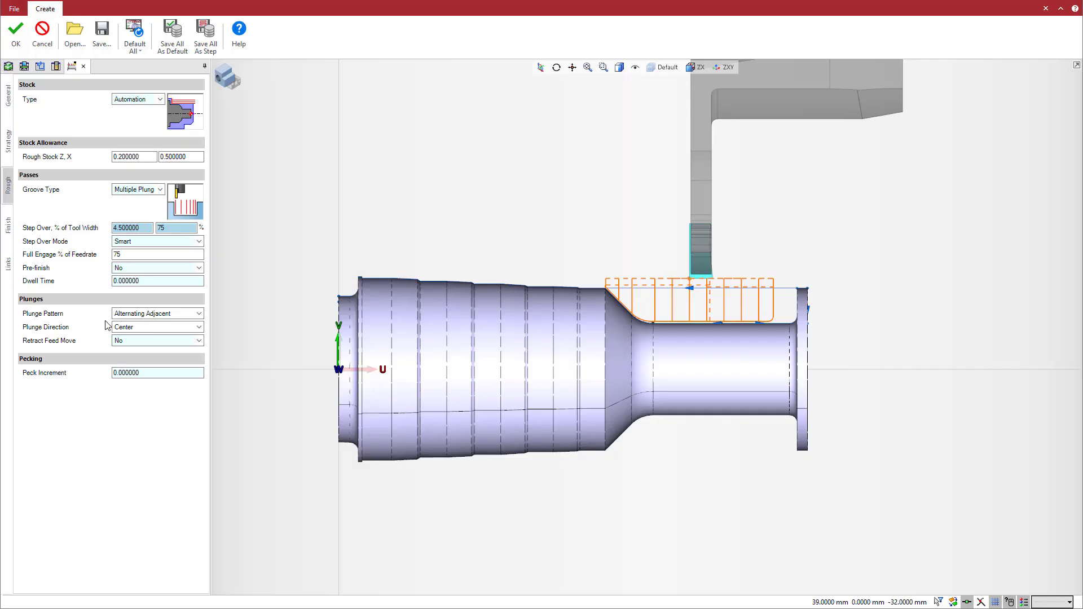
# Change the grooving Plunge Pattern from alternating to Consecutive.
pyautogui.click(157, 314)
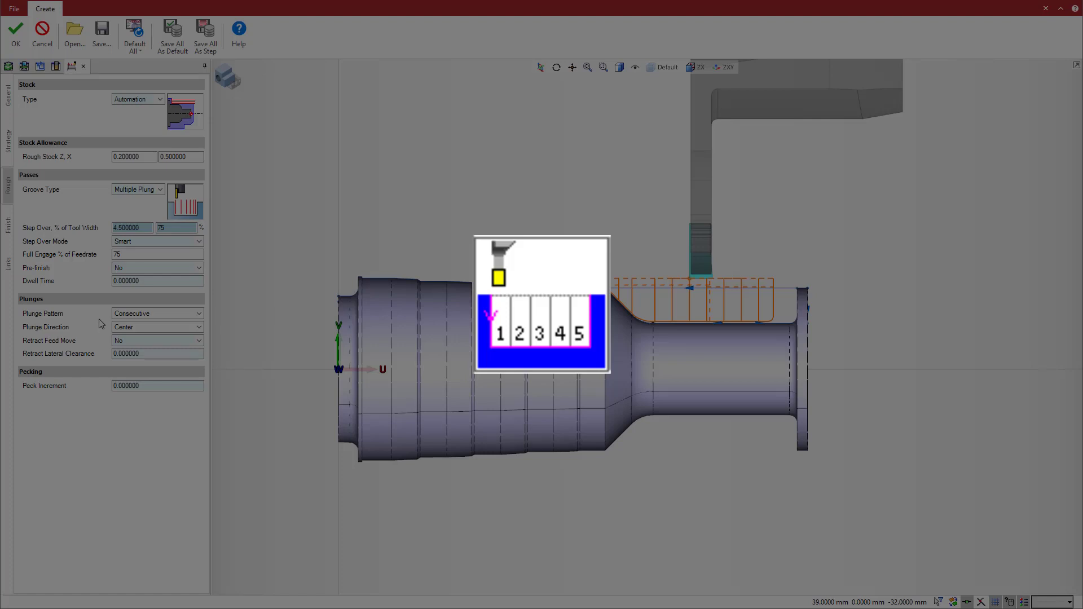
pyautogui.moveTo(102, 358)
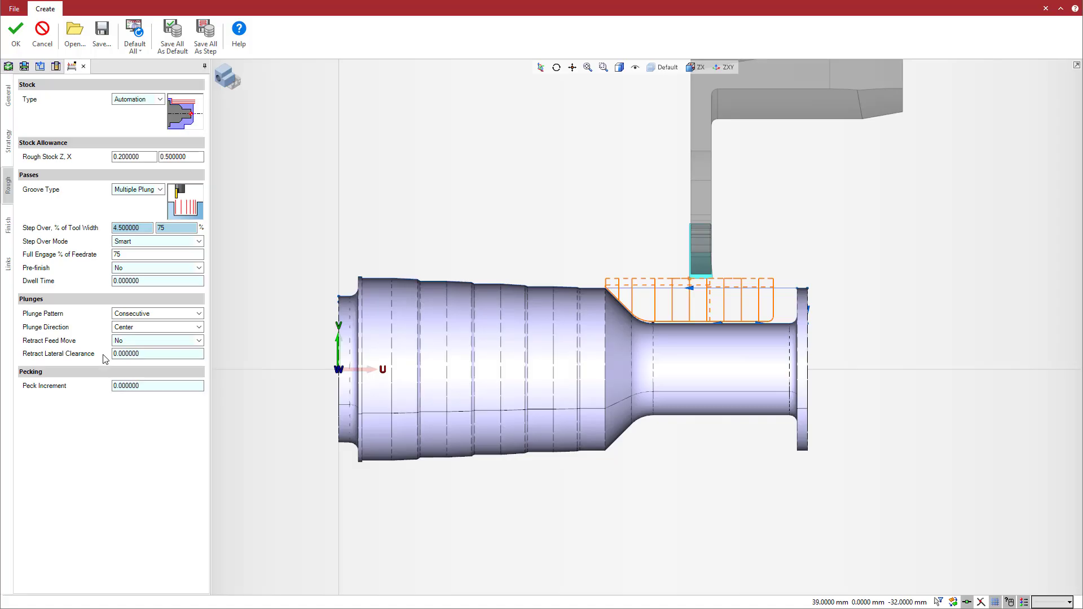
pyautogui.moveTo(96, 371)
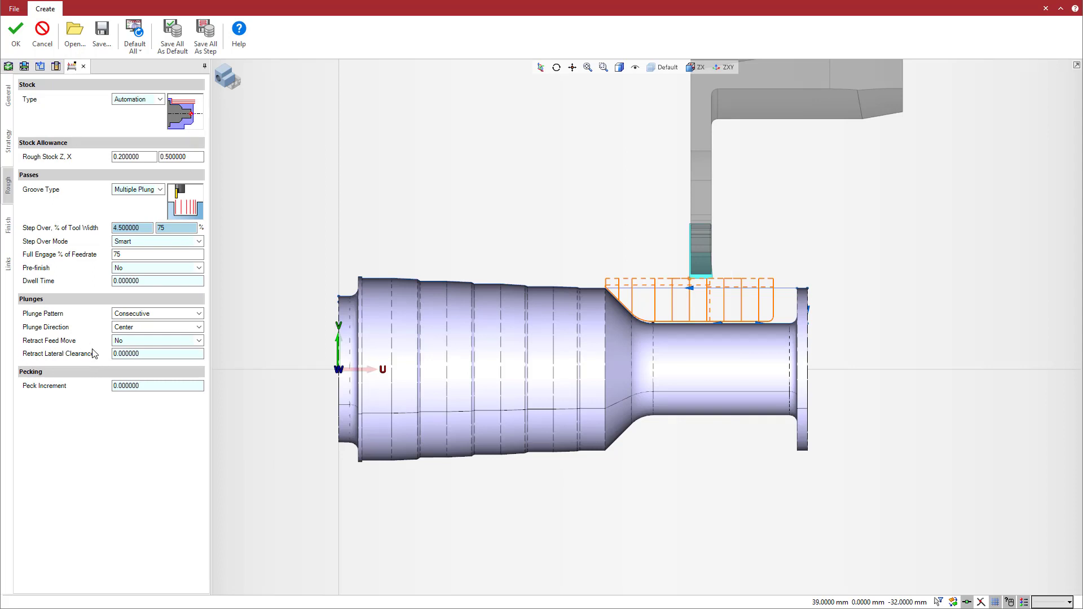
pyautogui.moveTo(101, 359)
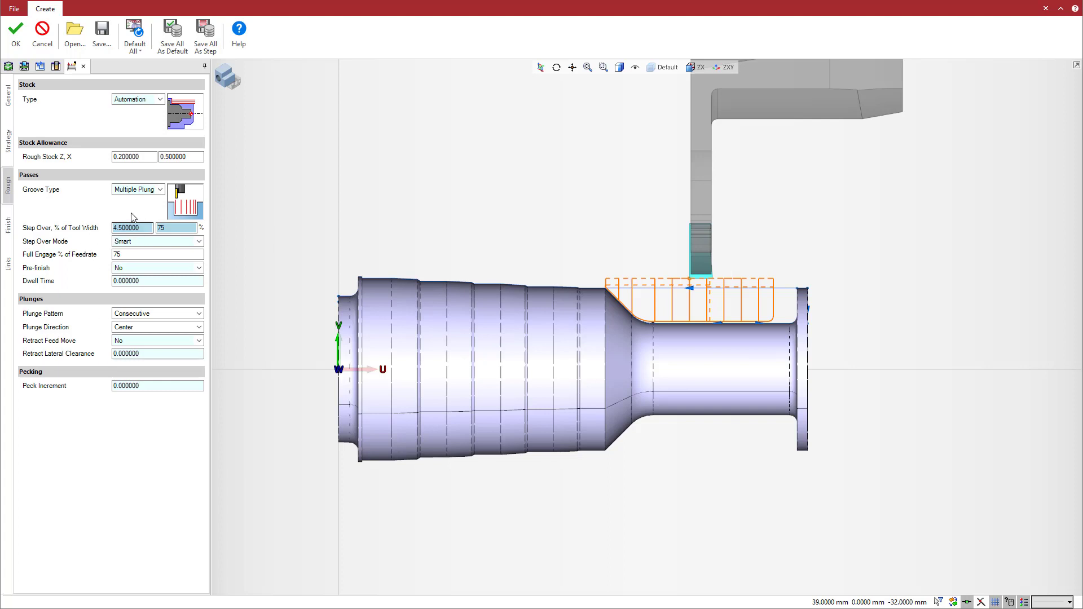
pyautogui.click(157, 354)
pyautogui.write('0.75')
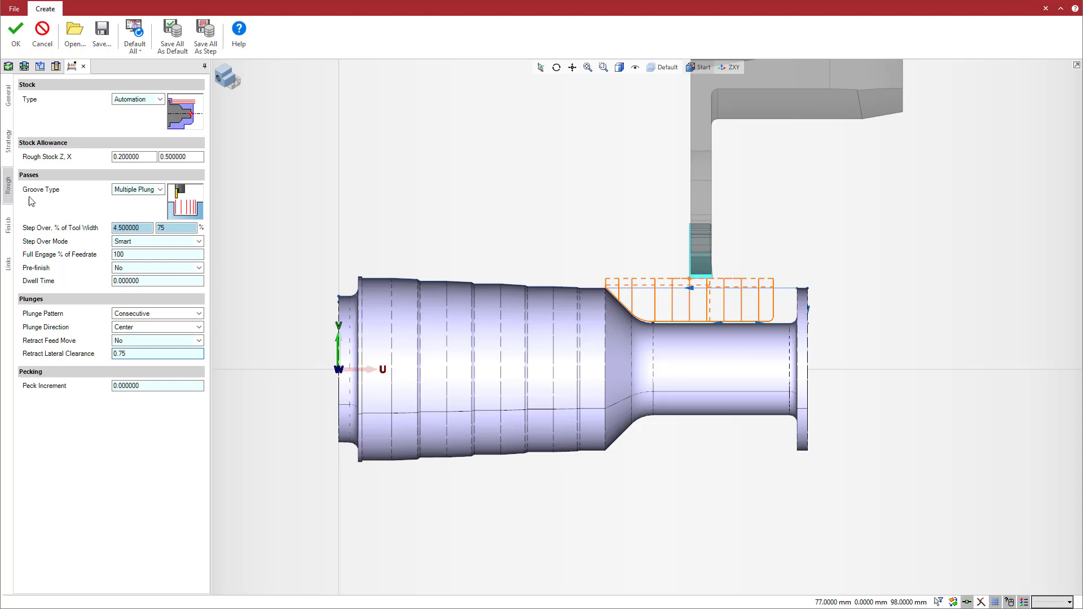
# Confirm the grooving edits with OK so the operation rebuilds.
pyautogui.click(15, 27)
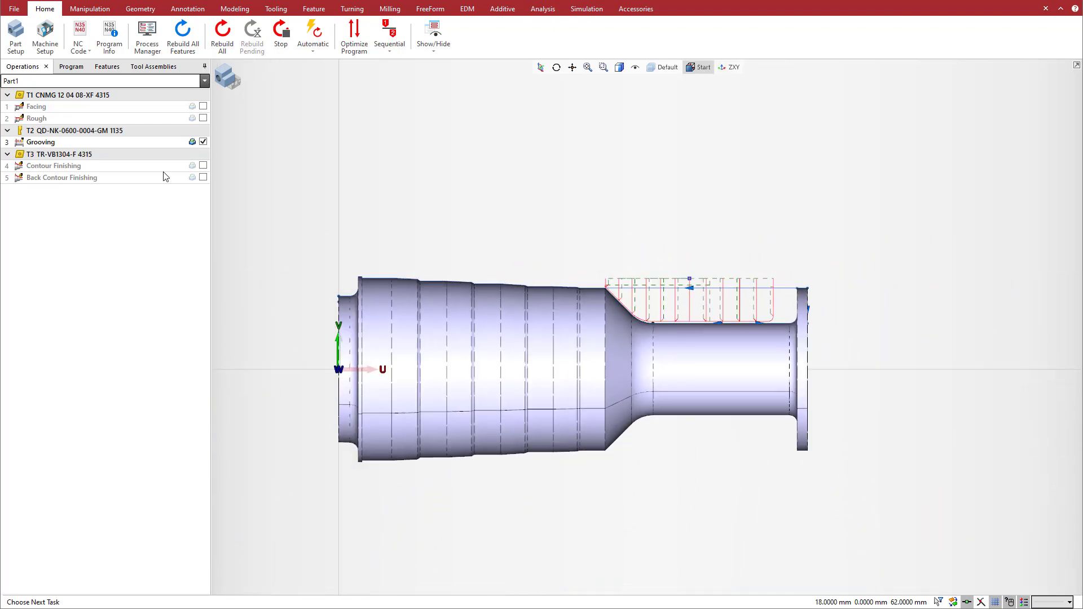
# Turn on the Back Contour Finishing toolpath display and open that operation's settings.
pyautogui.click(203, 178)
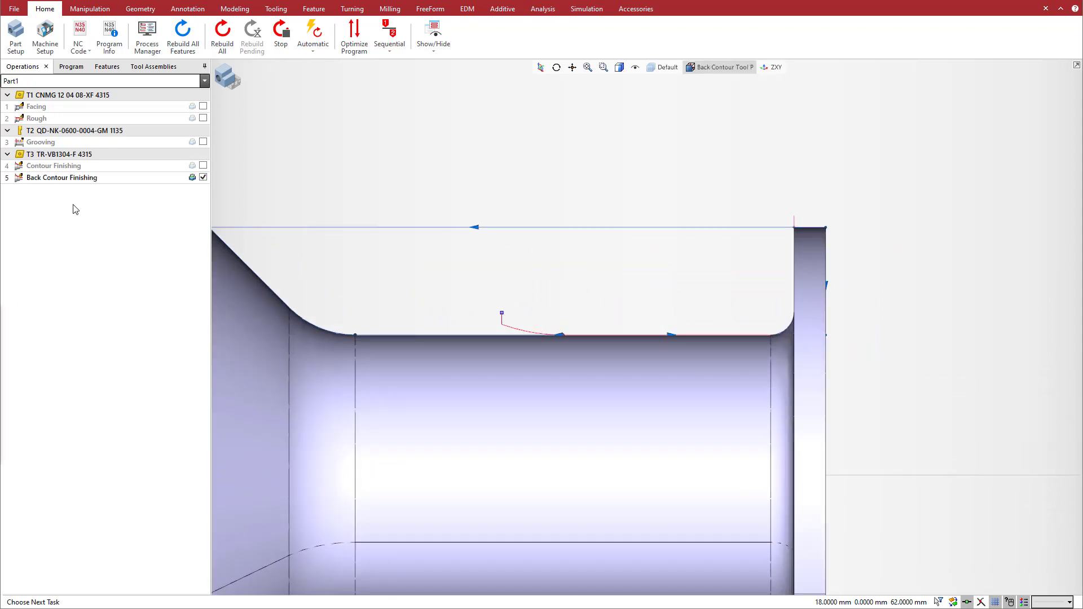
pyautogui.click(61, 178)
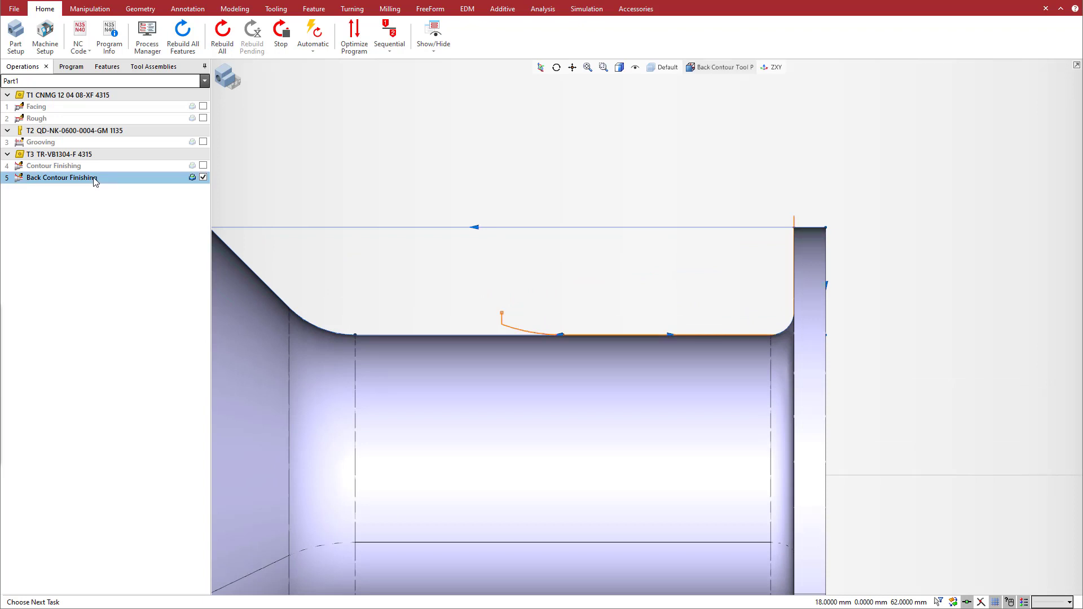
pyautogui.doubleClick(61, 178)
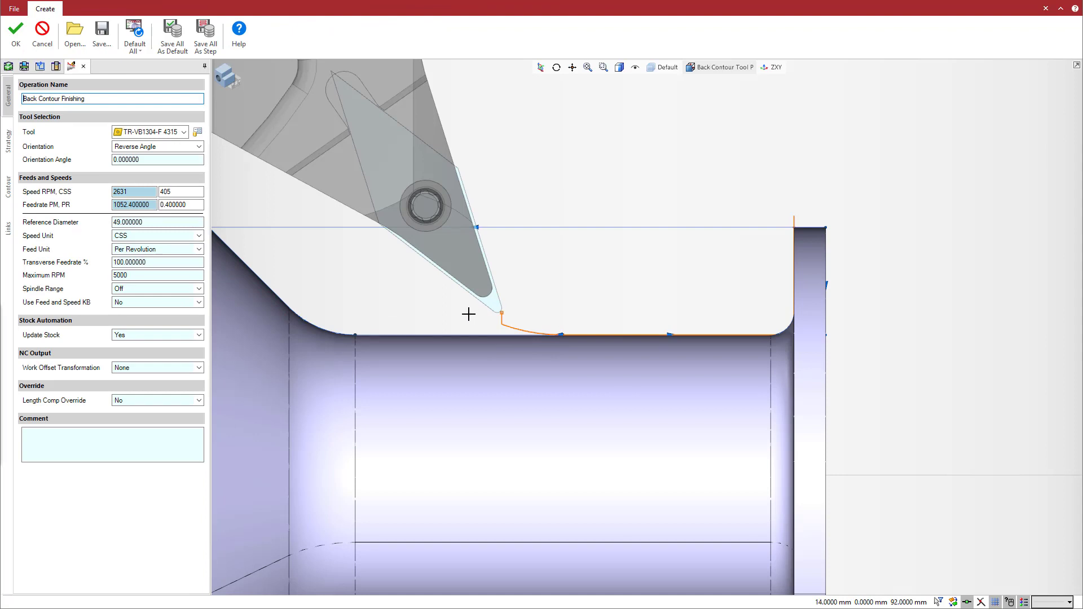
pyautogui.moveTo(7, 181)
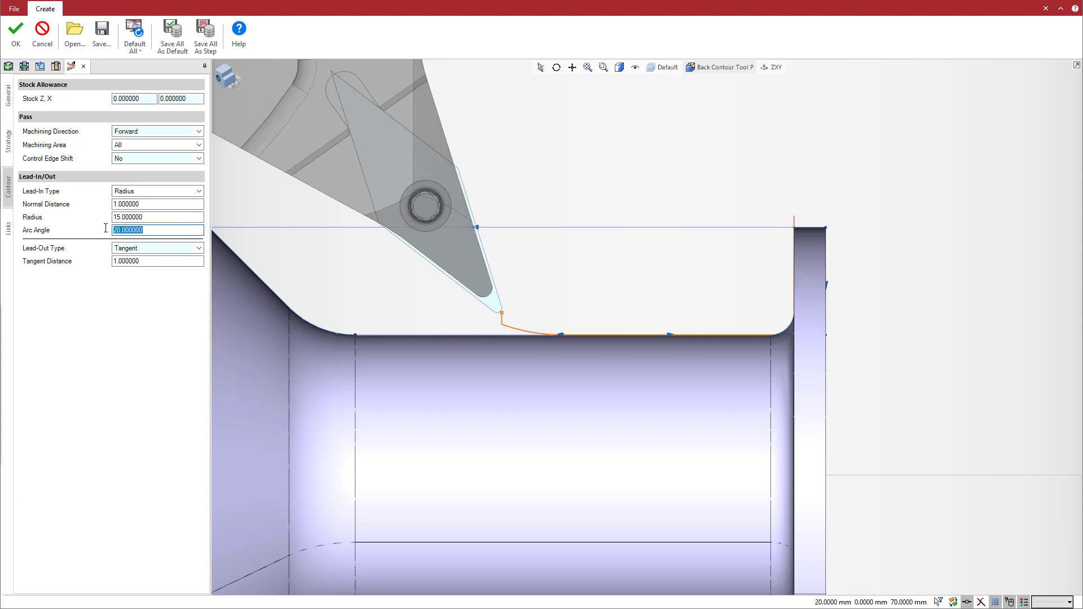
# Give the contour a Radius lead-in of 15 with 20° arc angle, then simulate.
pyautogui.click(158, 216)
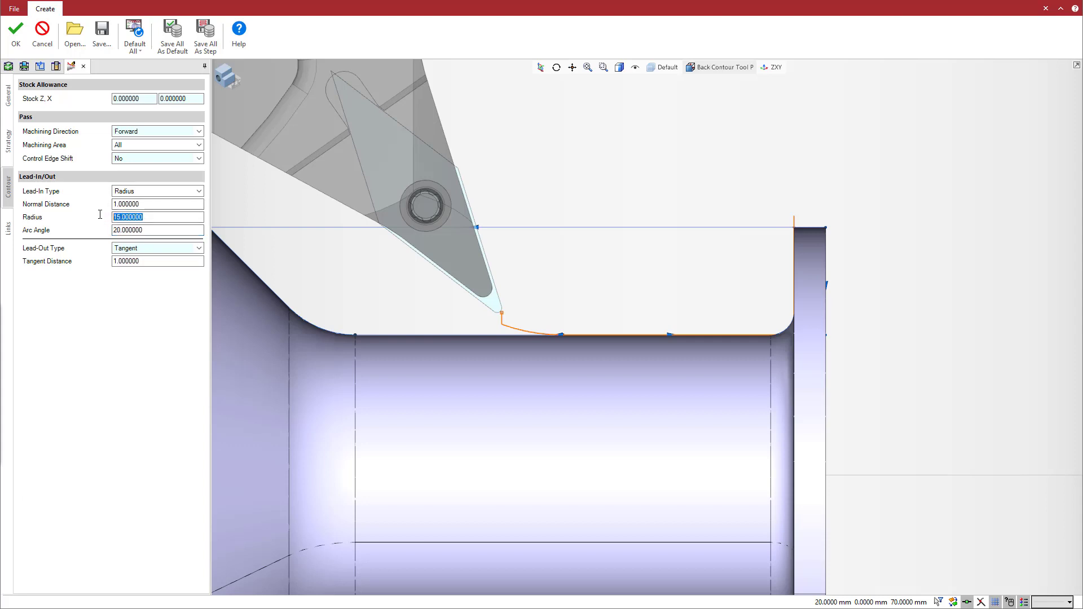
pyautogui.click(157, 204)
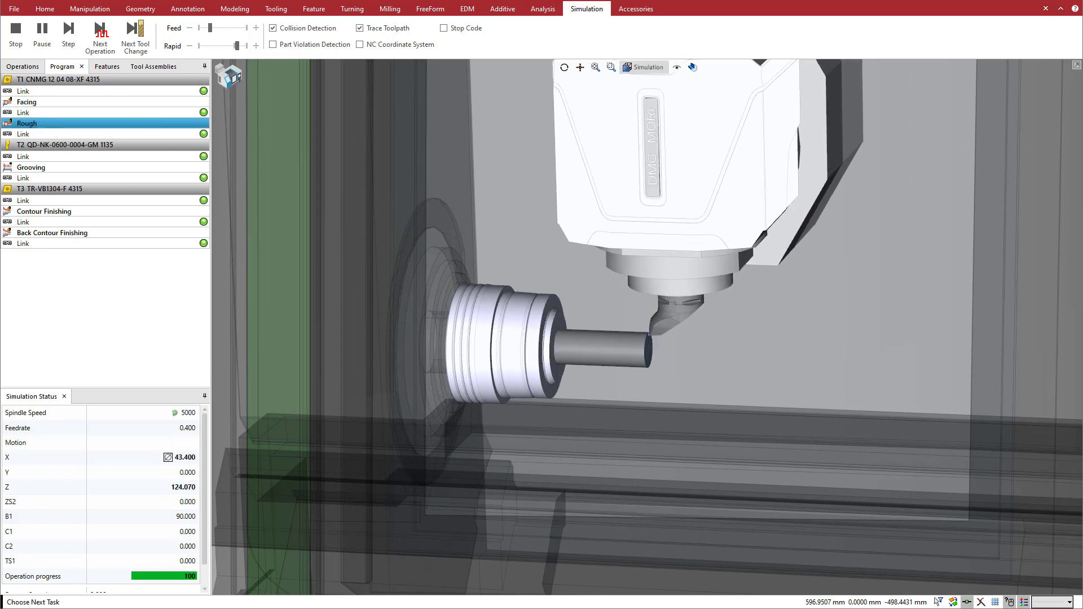
pyautogui.click(68, 33)
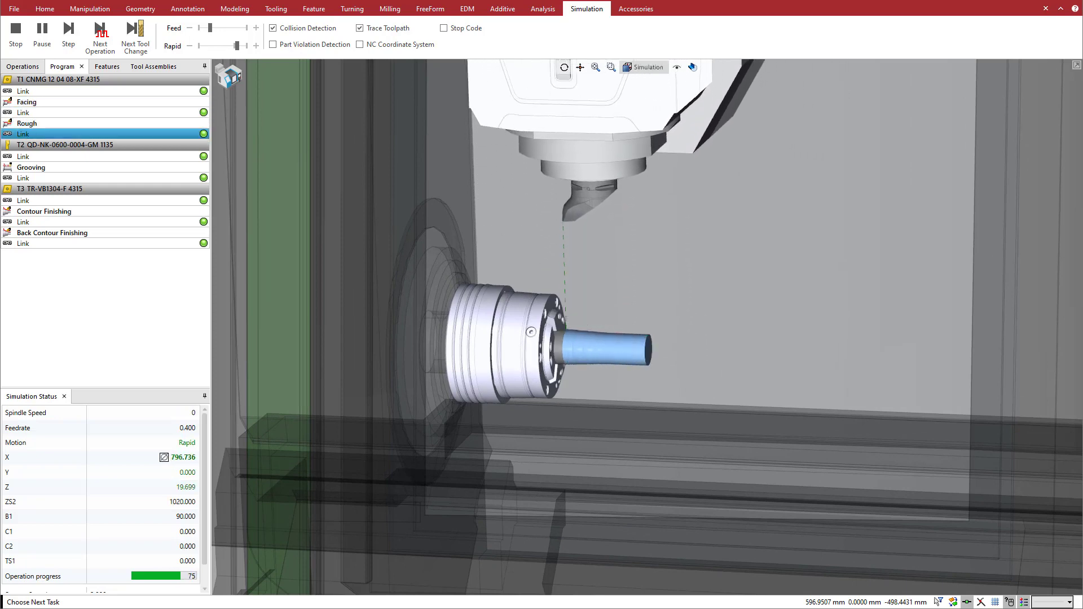